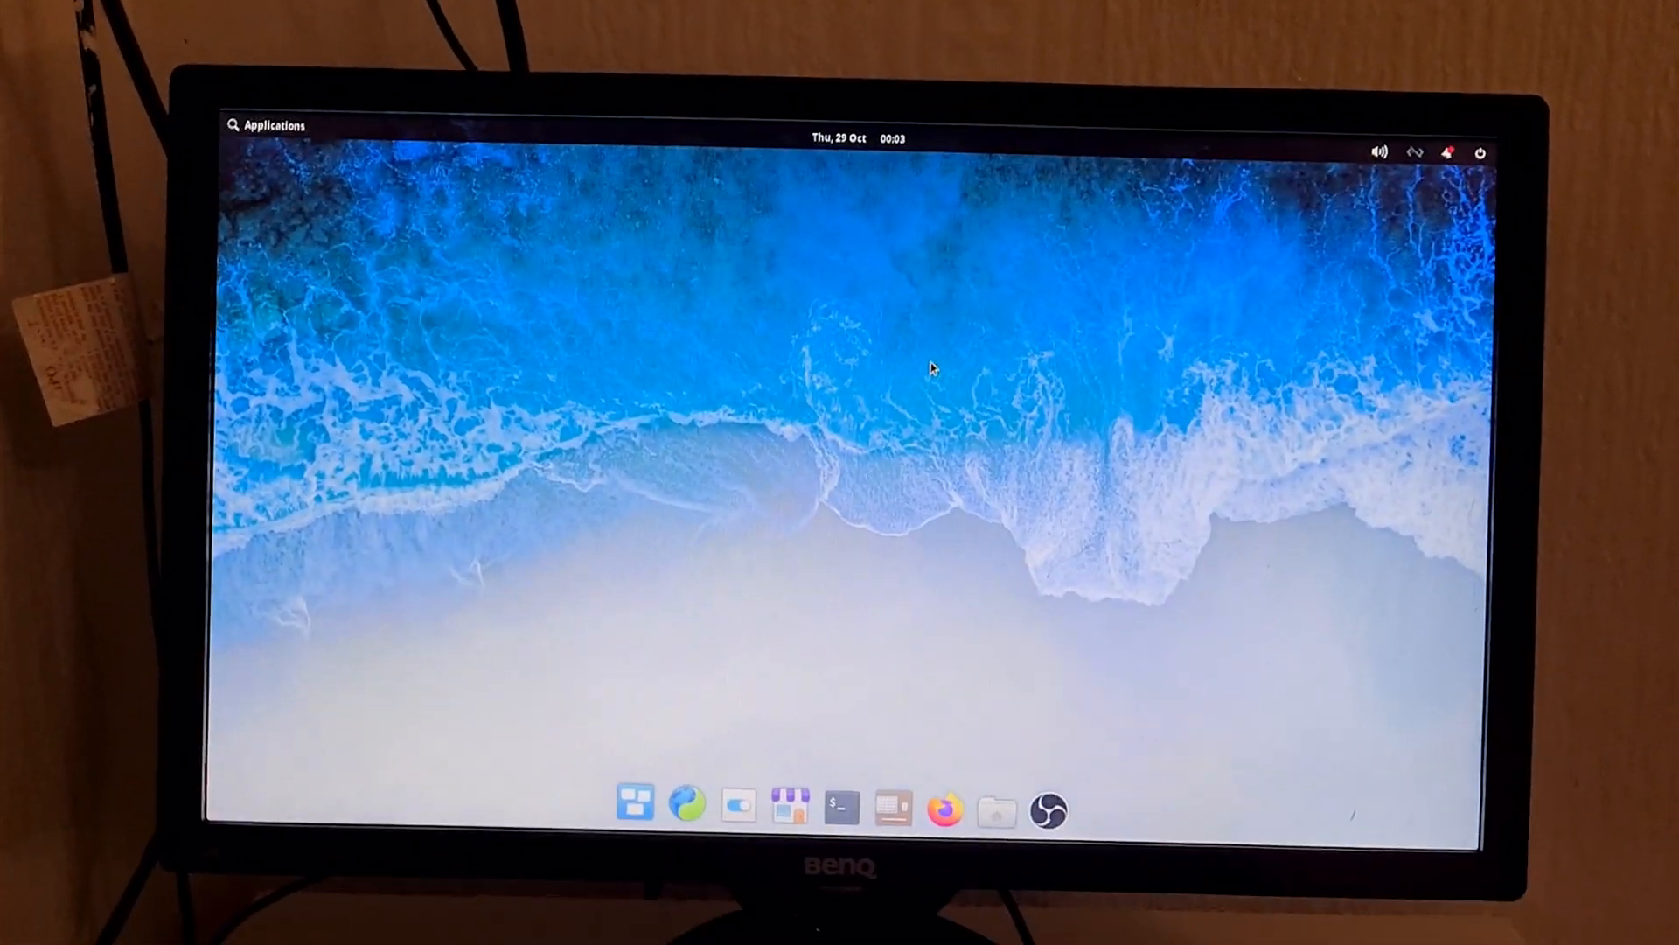
Step: Draw a pen scribble of overlapping loops with a long horizontal trailing line
click(268, 124)
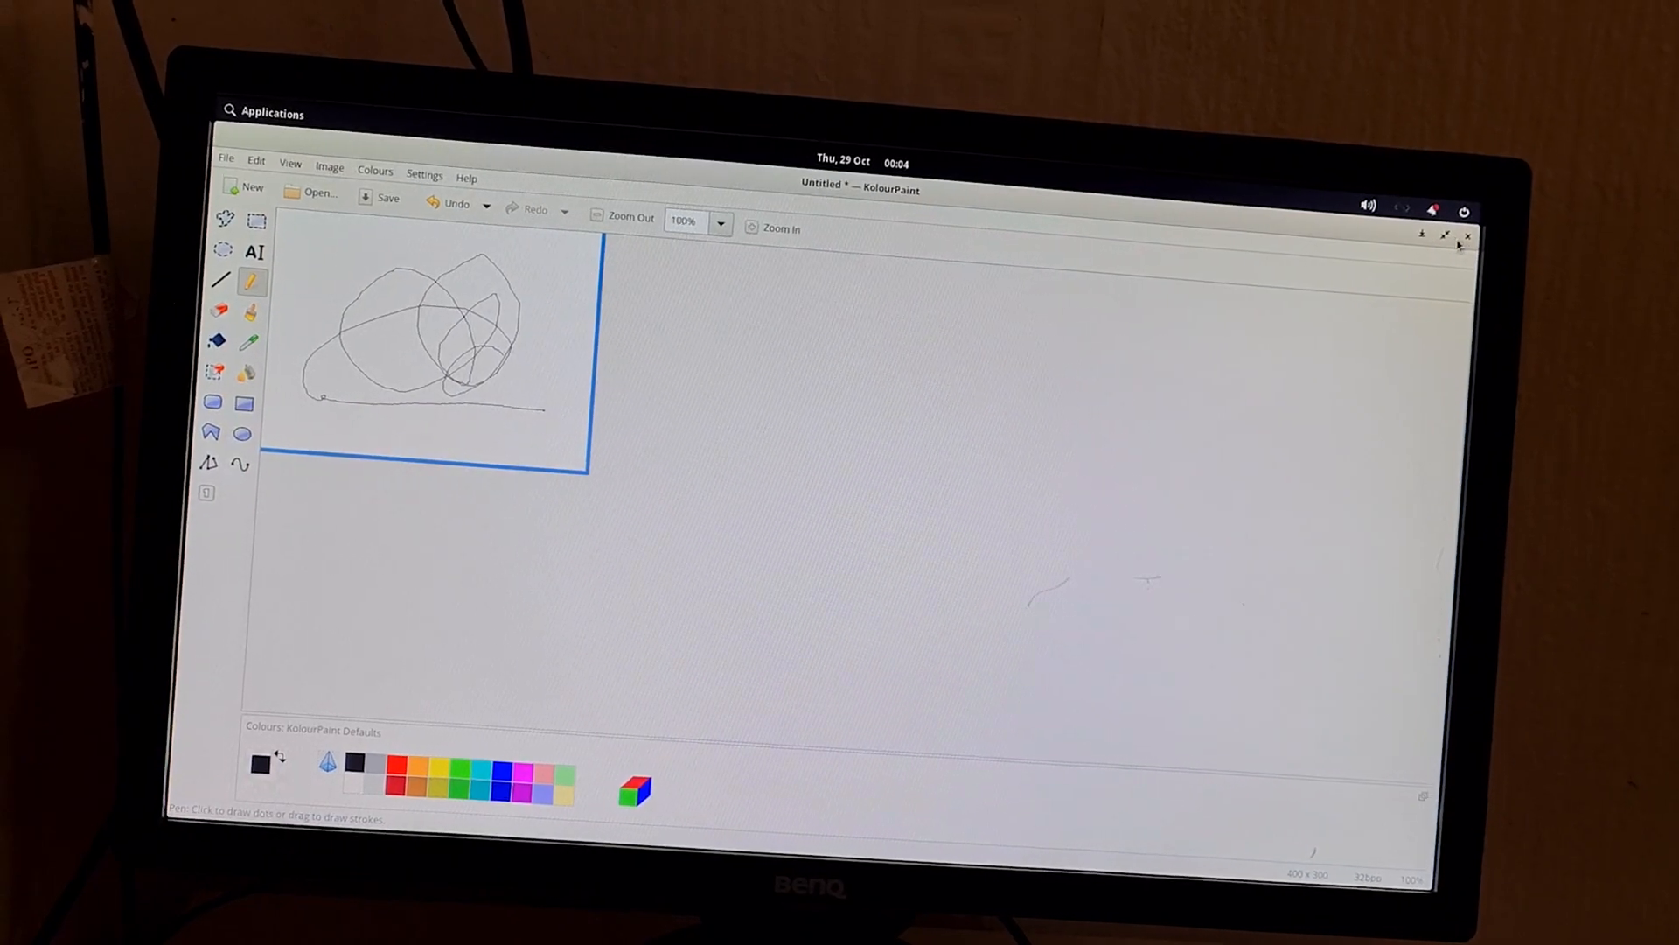
Step: Close the KolourPaint window and discard the unsaved scribble
click(1465, 235)
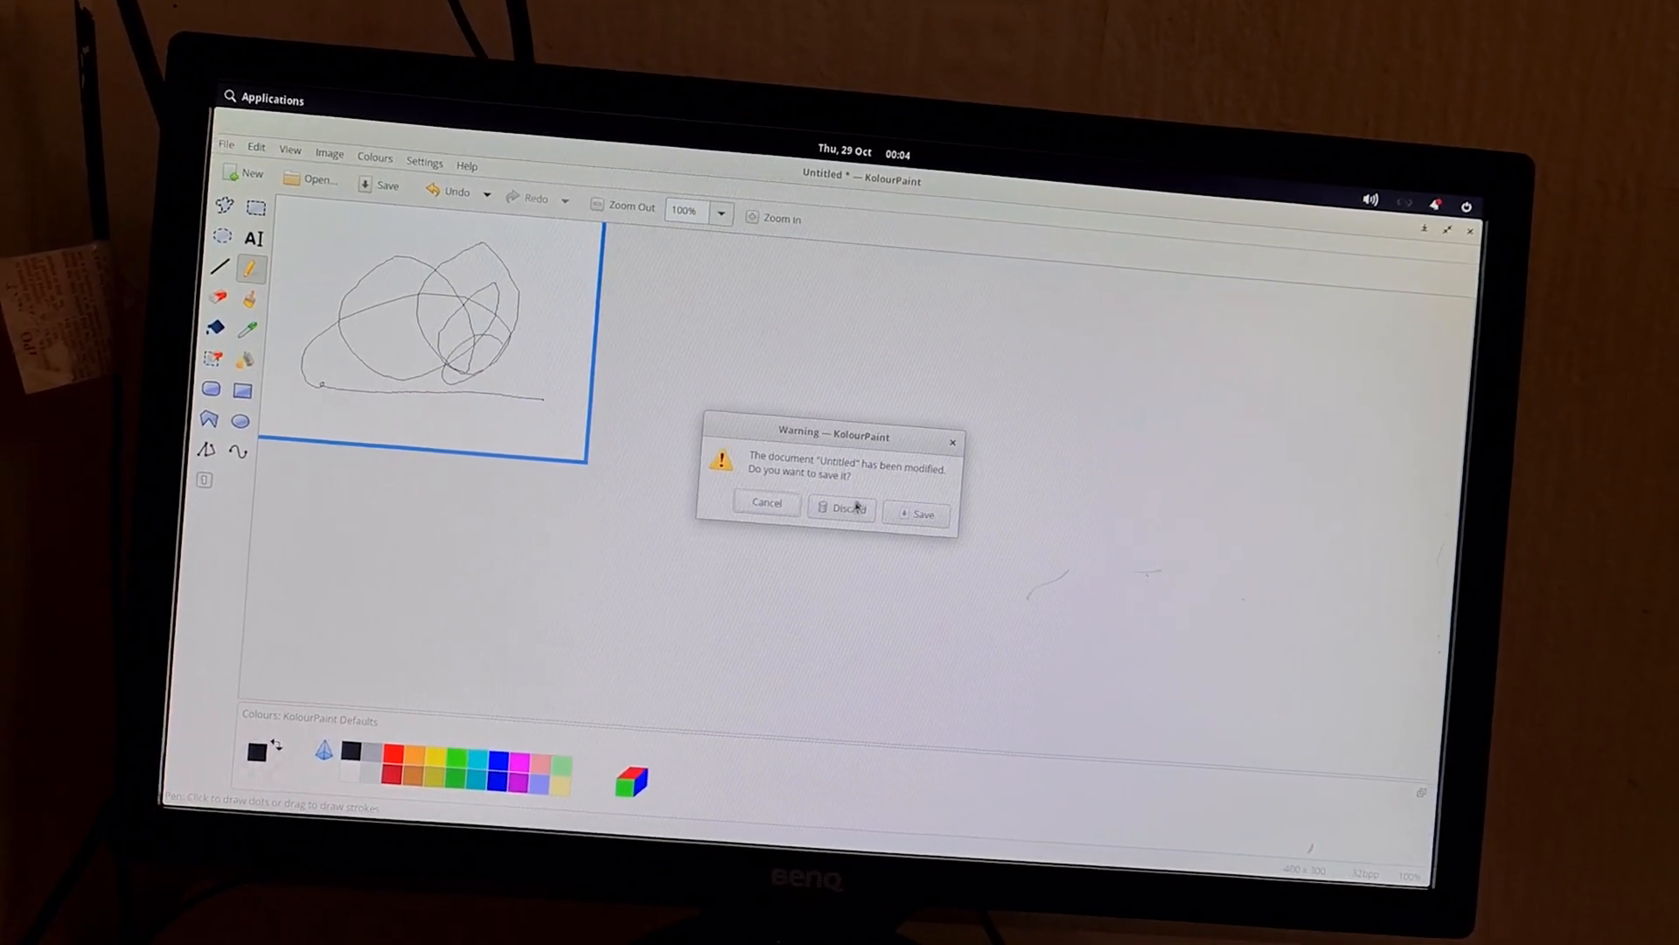
click(840, 509)
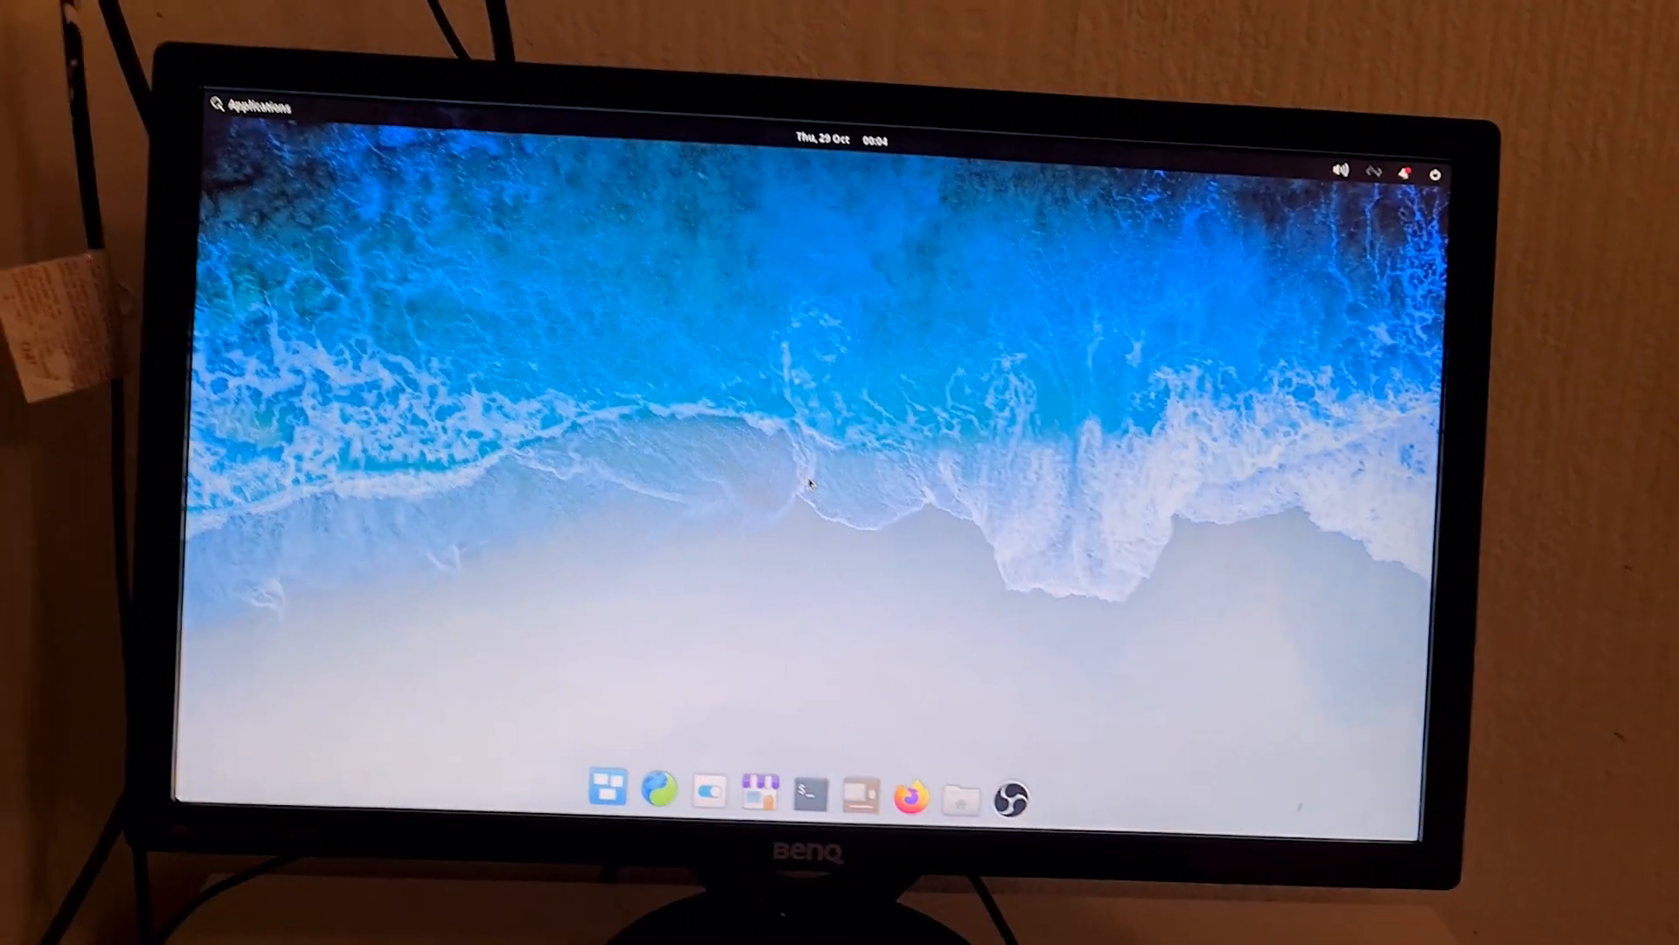